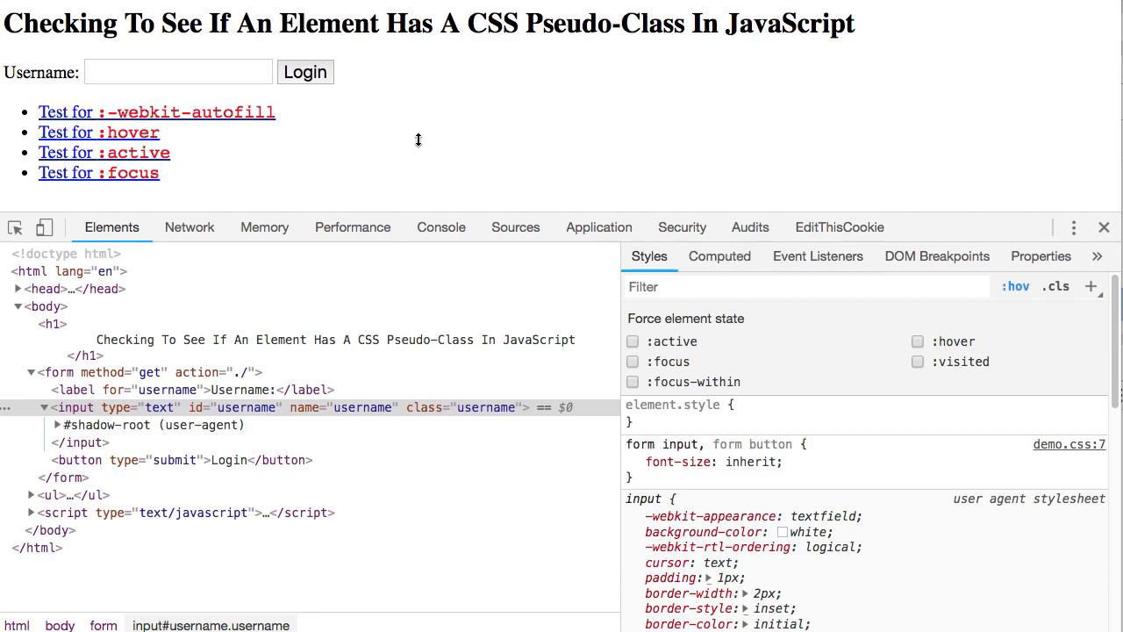
{"action": "mouse_move", "coordinate": [321, 133]}
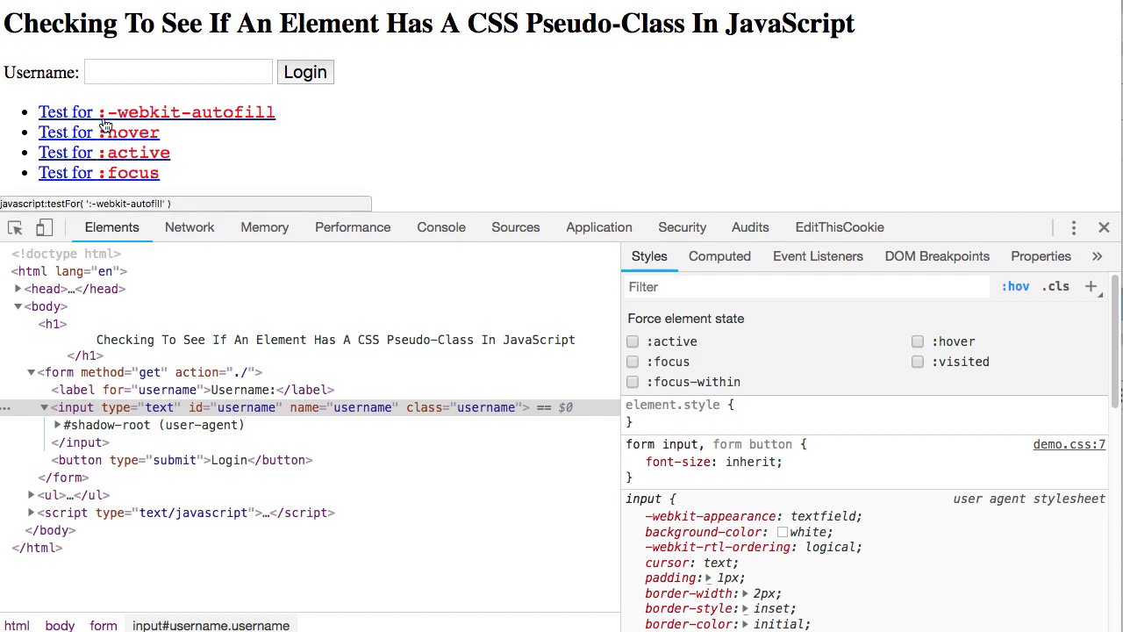
{"action": "mouse_move", "coordinate": [302, 120]}
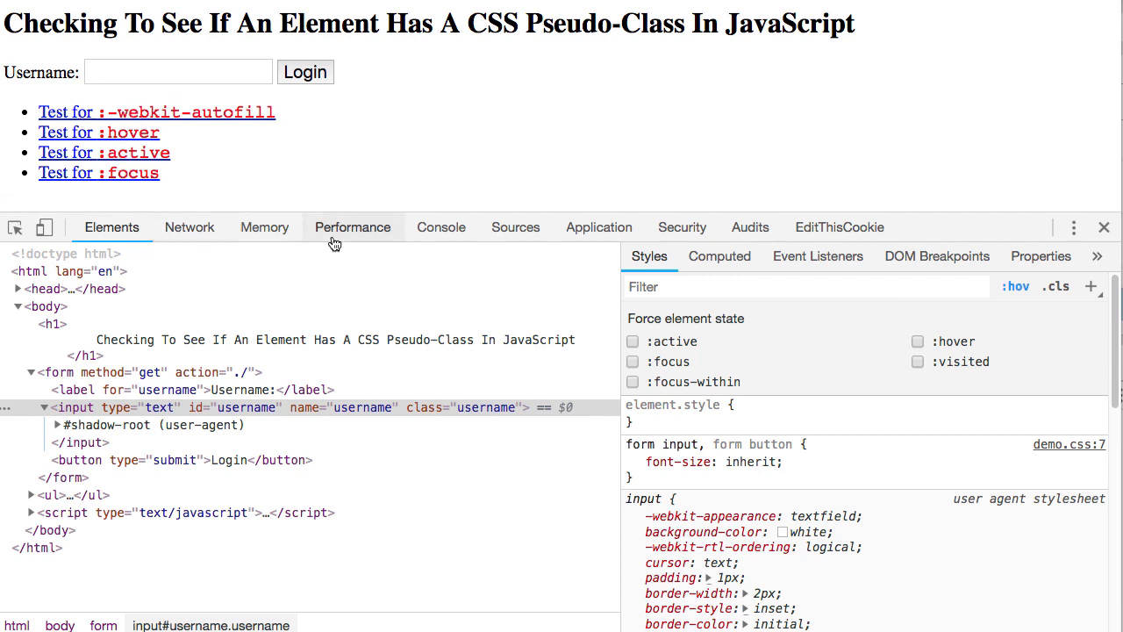
- Run the :-webkit-autofill test on the empty username field, logging false in the Console
{"action": "left_click", "coordinate": [441, 228]}
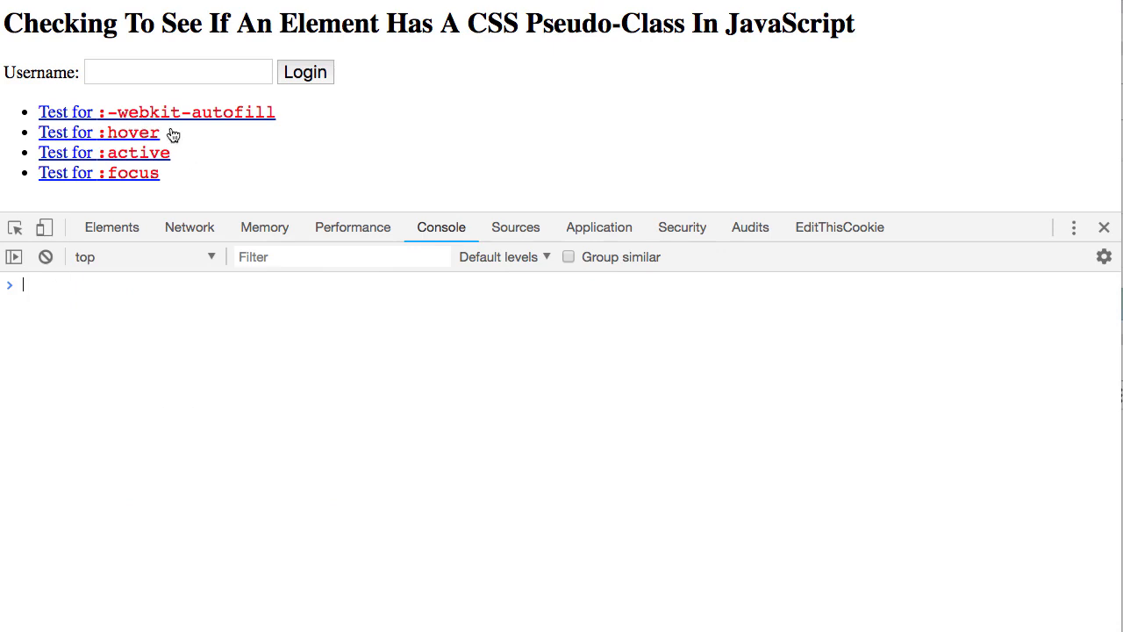
{"action": "left_click", "coordinate": [179, 72]}
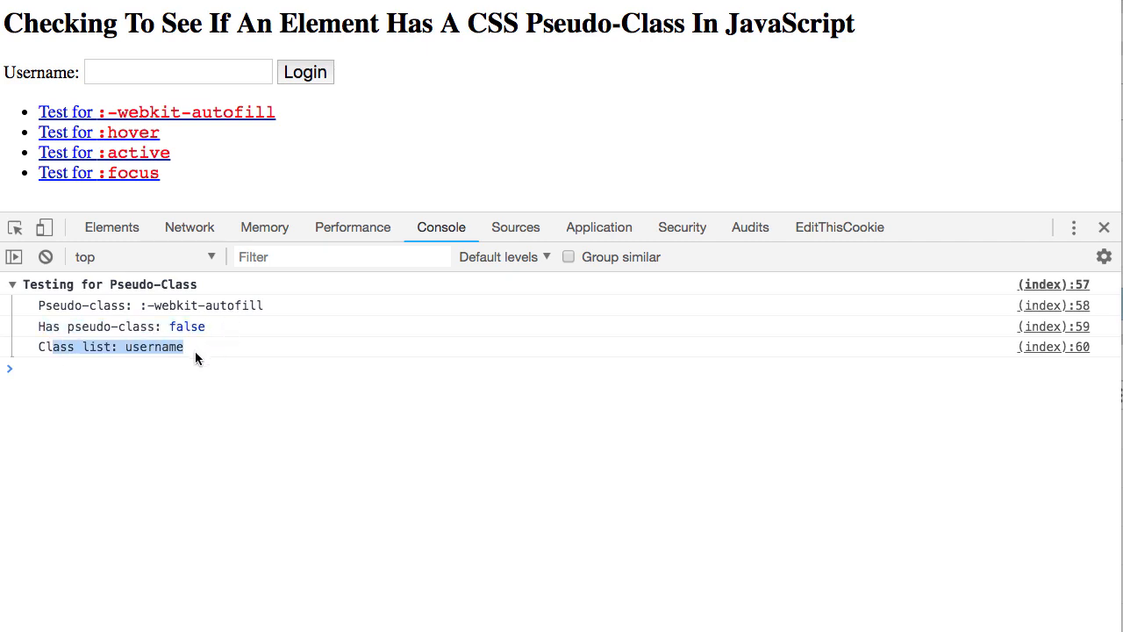
- Autofill the field with a saved username, rerun the test to log true, then clear the Console
{"action": "left_click", "coordinate": [179, 70]}
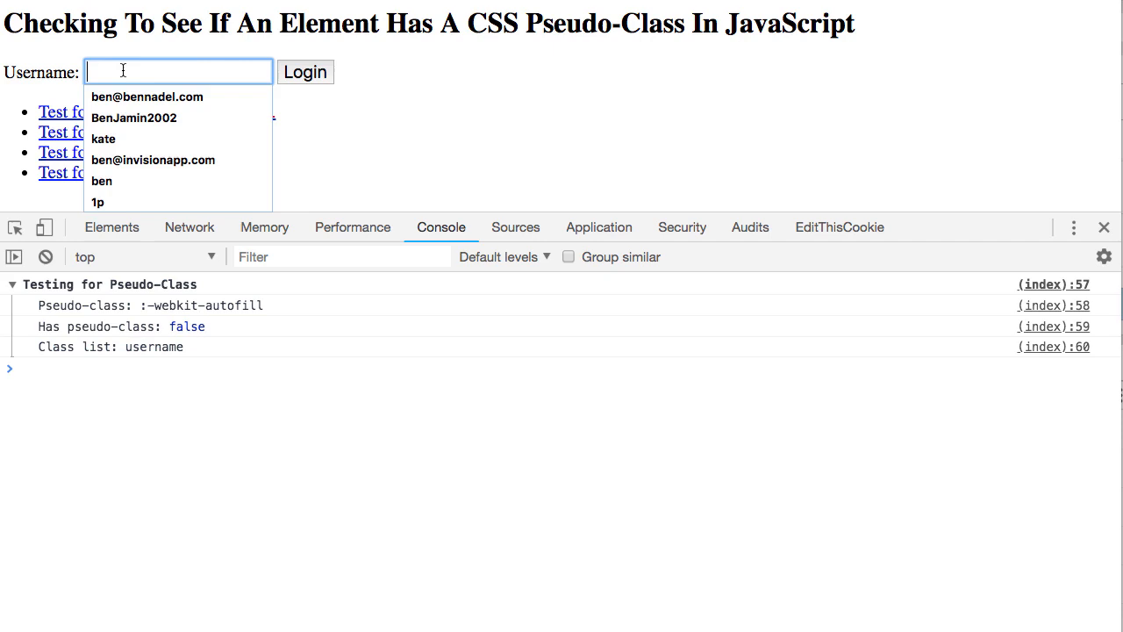
{"action": "left_click", "coordinate": [147, 96]}
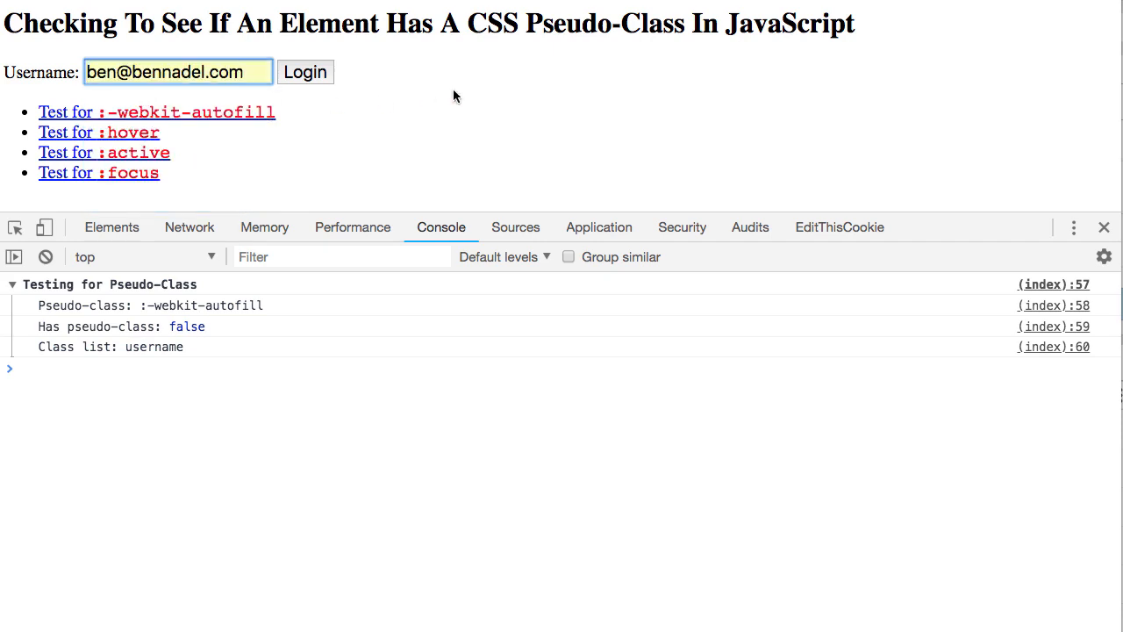
{"action": "left_click", "coordinate": [156, 113]}
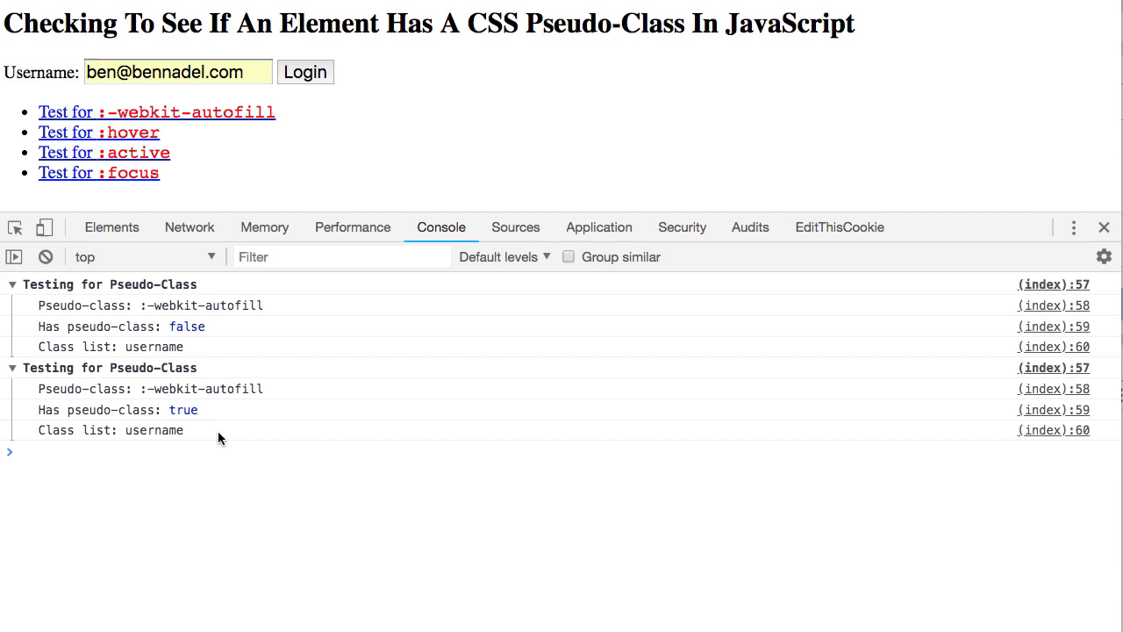
{"action": "mouse_move", "coordinate": [271, 428]}
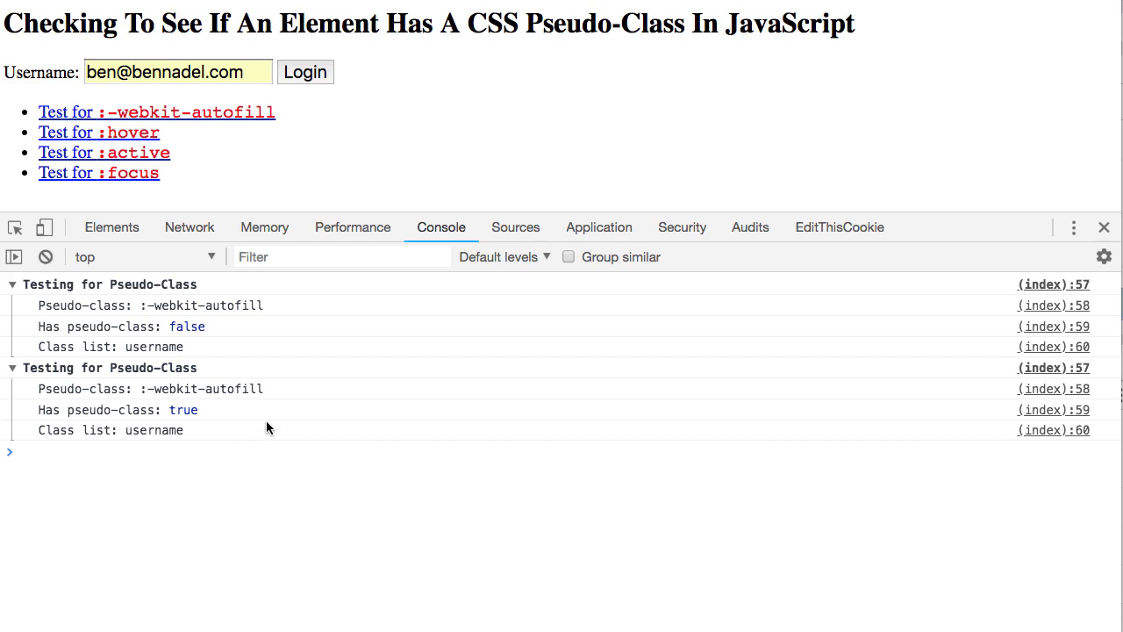
{"action": "mouse_move", "coordinate": [98, 132]}
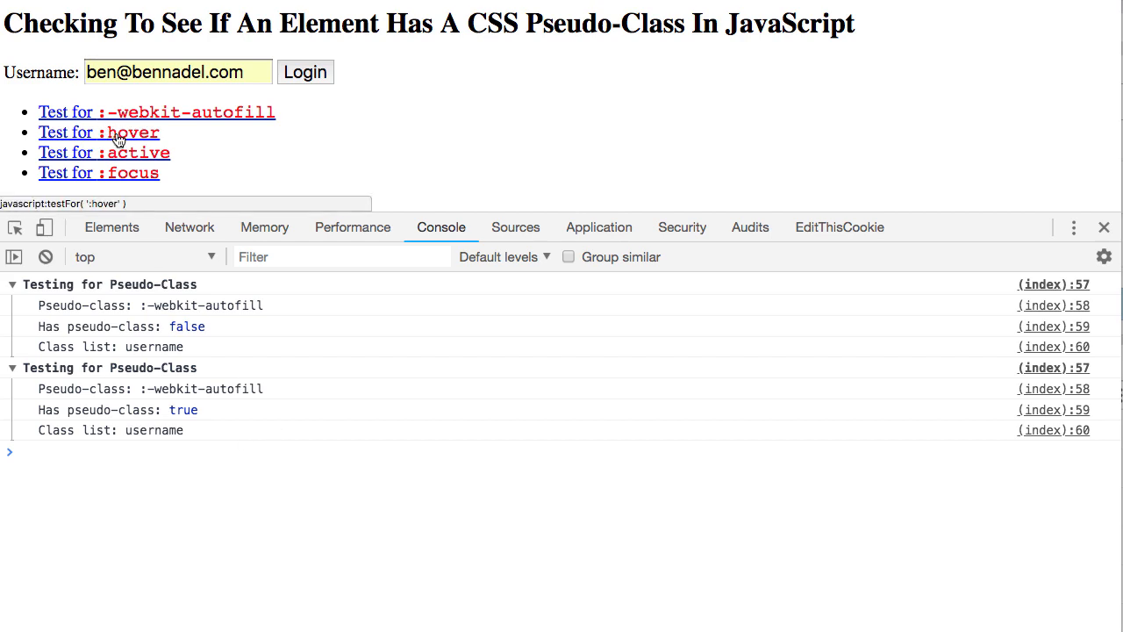
{"action": "left_click", "coordinate": [98, 132]}
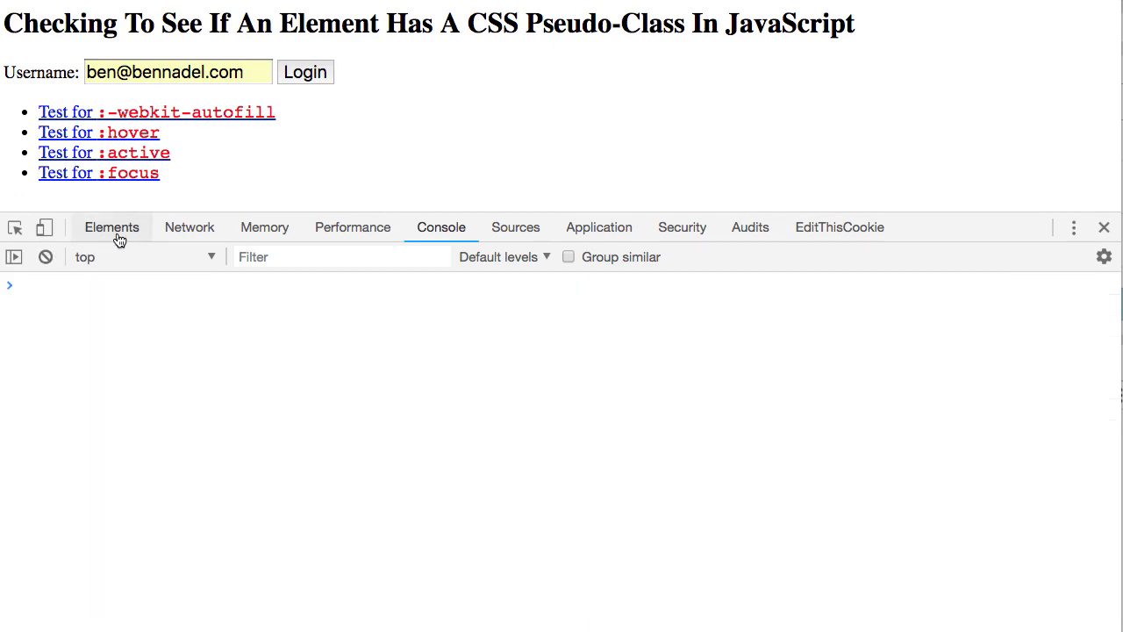
- Force the :hover and :active element states on the inspected username input from Elements
{"action": "left_click", "coordinate": [112, 228]}
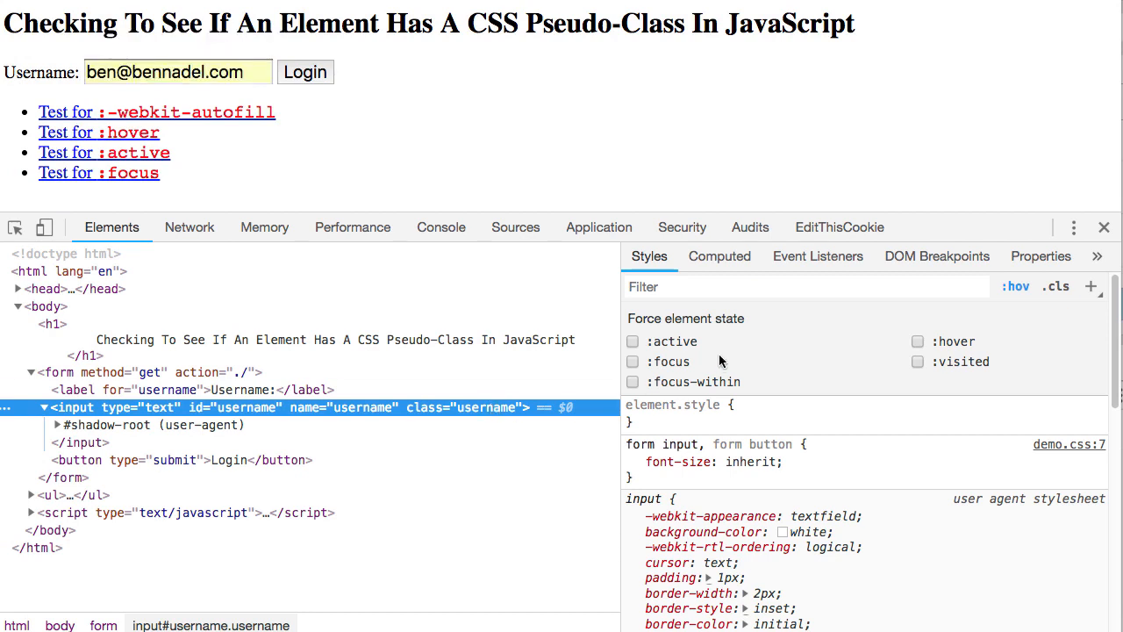
{"action": "mouse_move", "coordinate": [926, 347]}
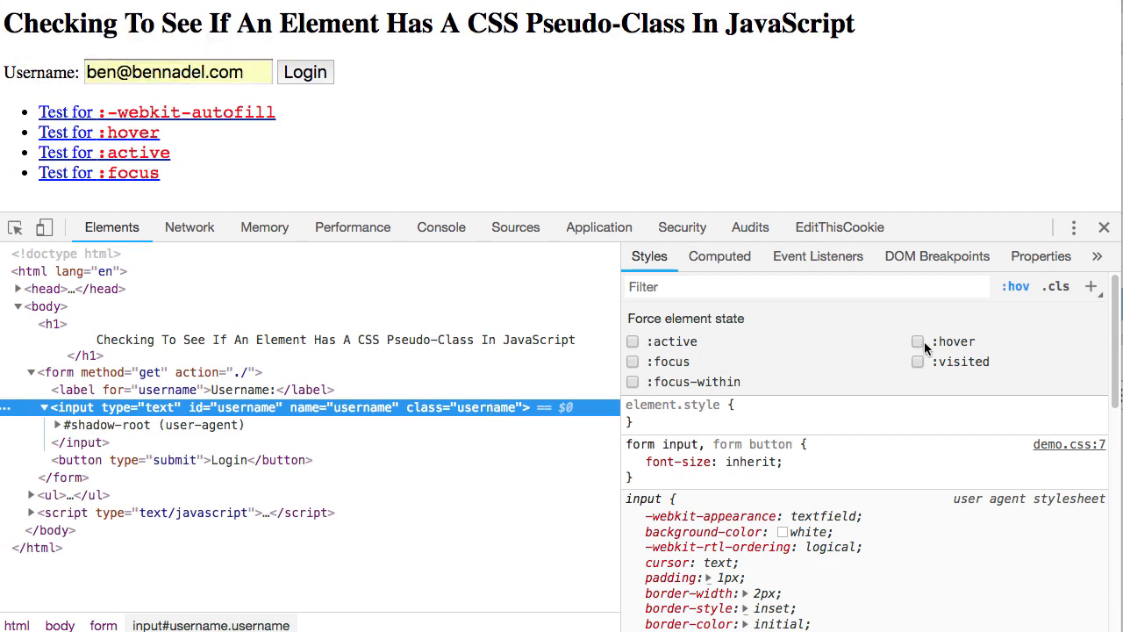
{"action": "left_click", "coordinate": [918, 340]}
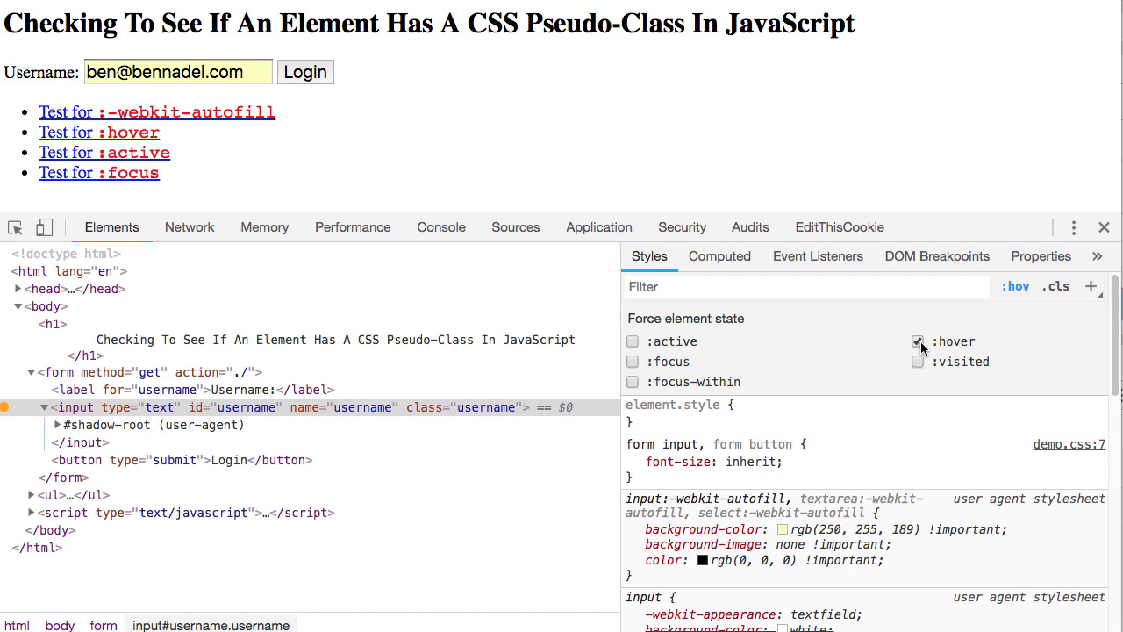
{"action": "left_click", "coordinate": [631, 340]}
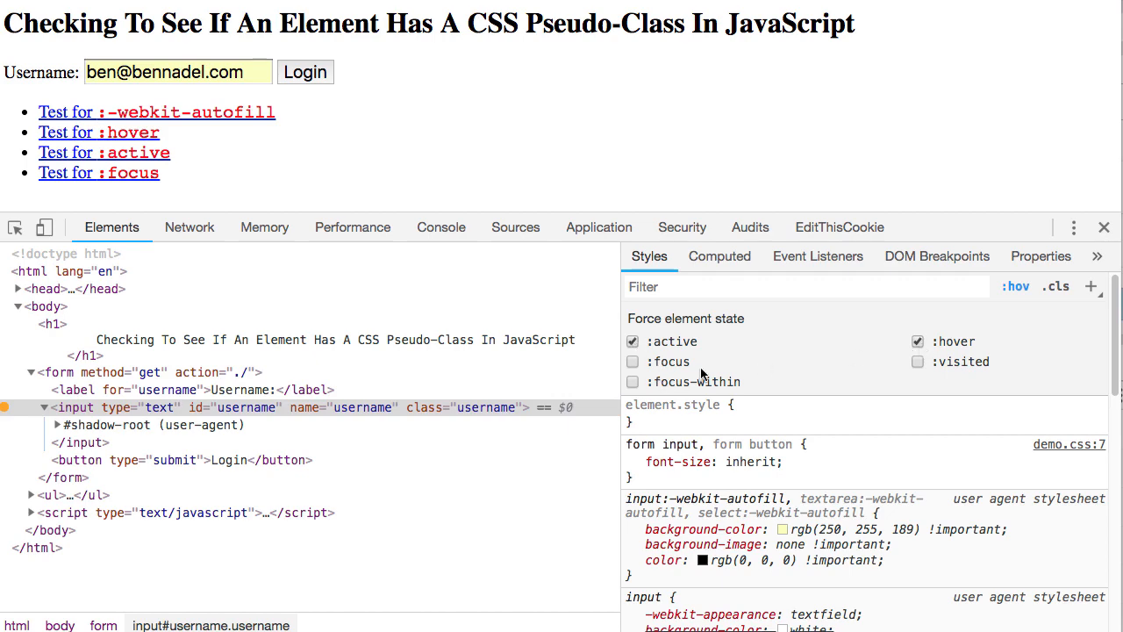
{"action": "mouse_move", "coordinate": [442, 228]}
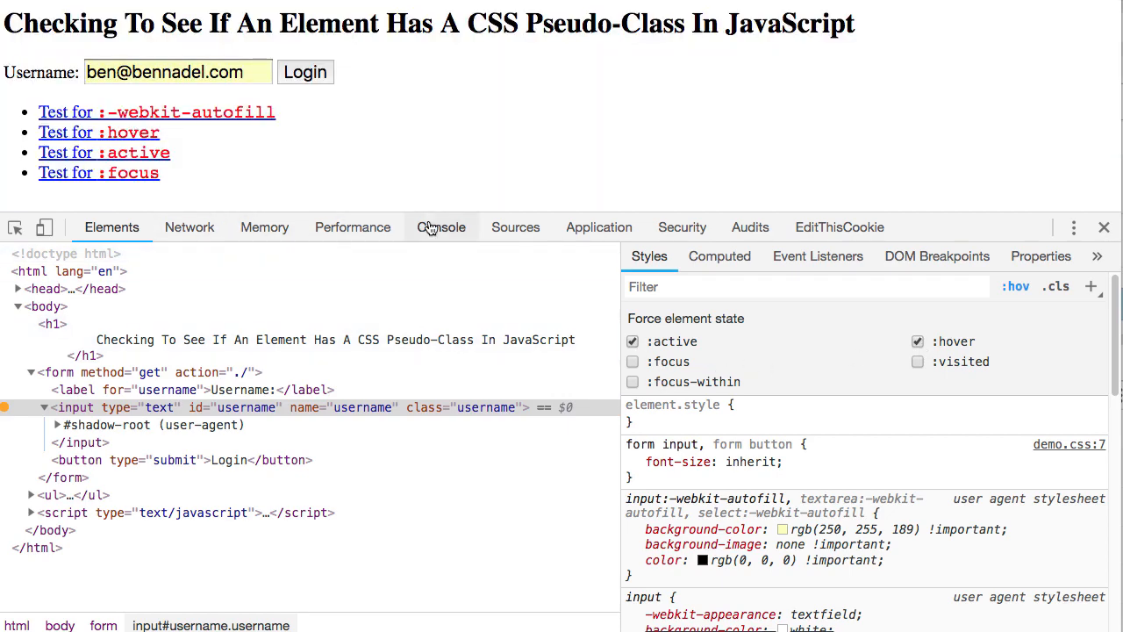
- Log the :hover and :active tests as true and the :focus test as false in the Console
{"action": "left_click", "coordinate": [442, 228]}
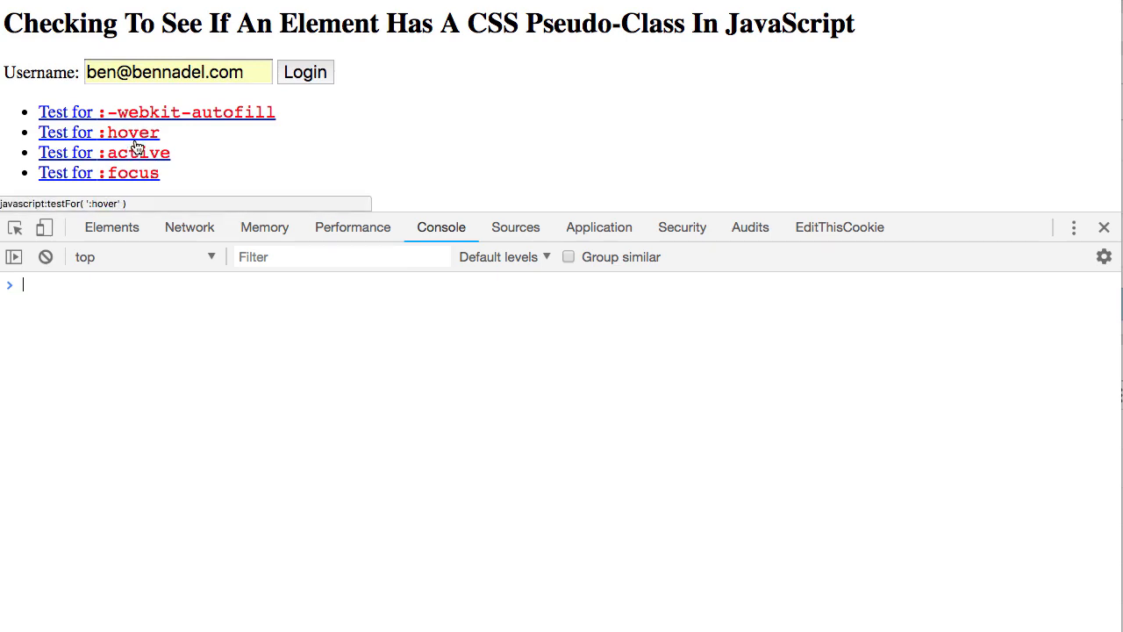
{"action": "left_click", "coordinate": [98, 132]}
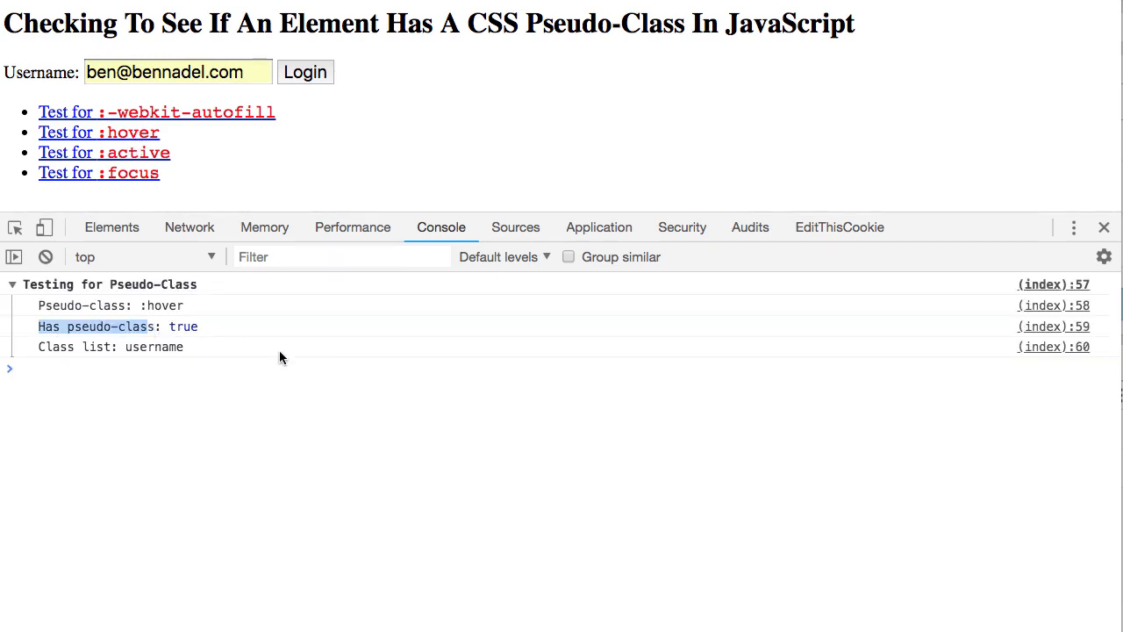
{"action": "mouse_move", "coordinate": [105, 151]}
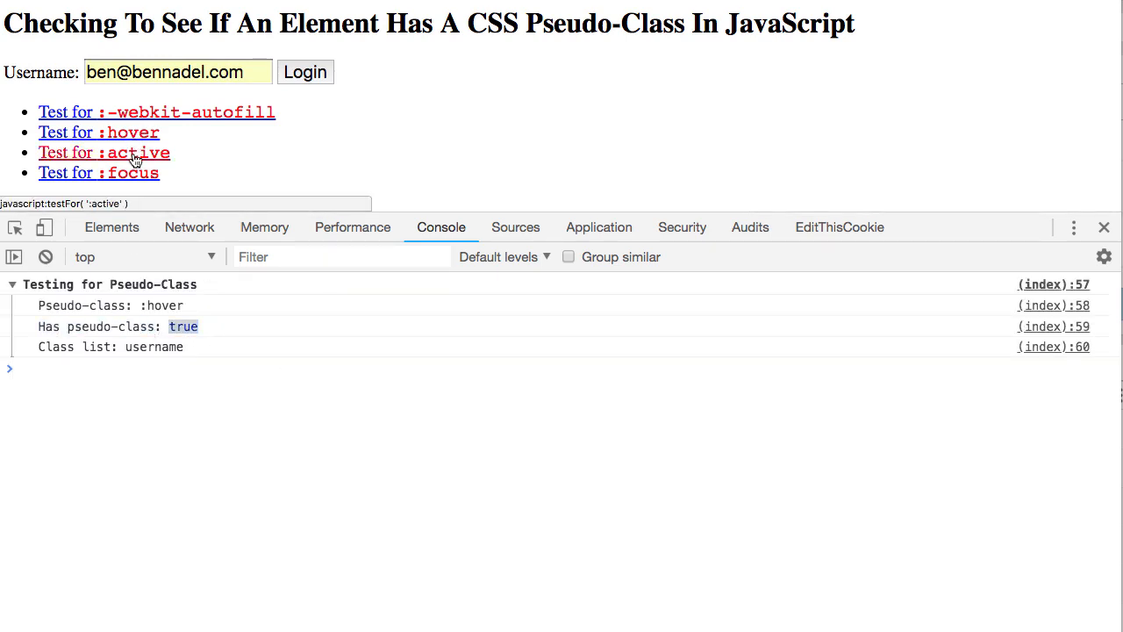
{"action": "left_click", "coordinate": [106, 151]}
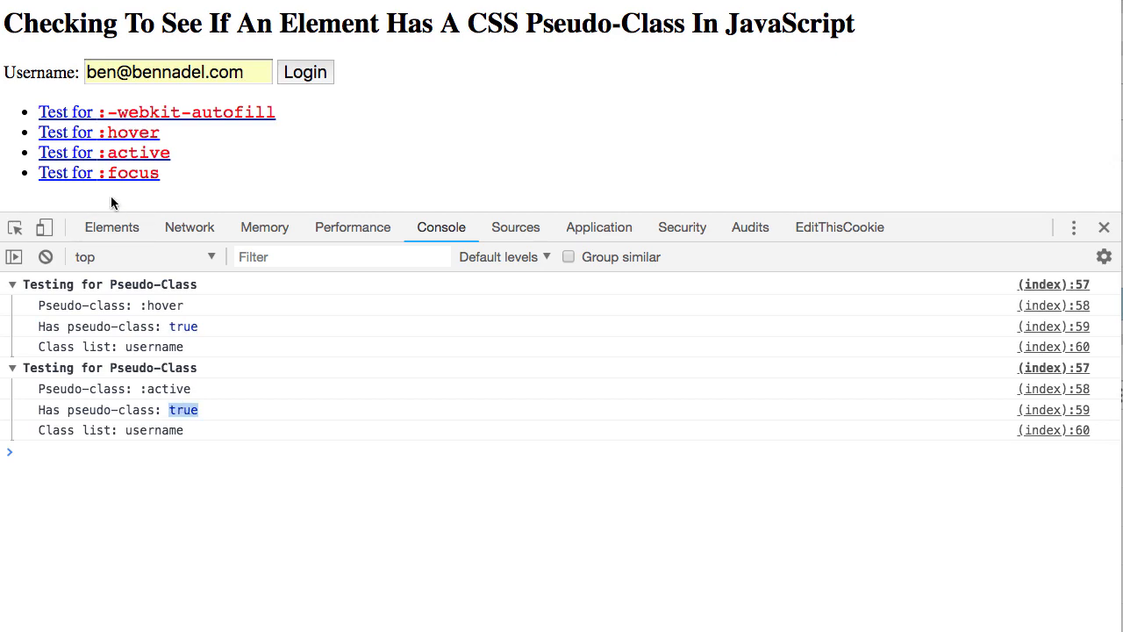
{"action": "left_click", "coordinate": [98, 172]}
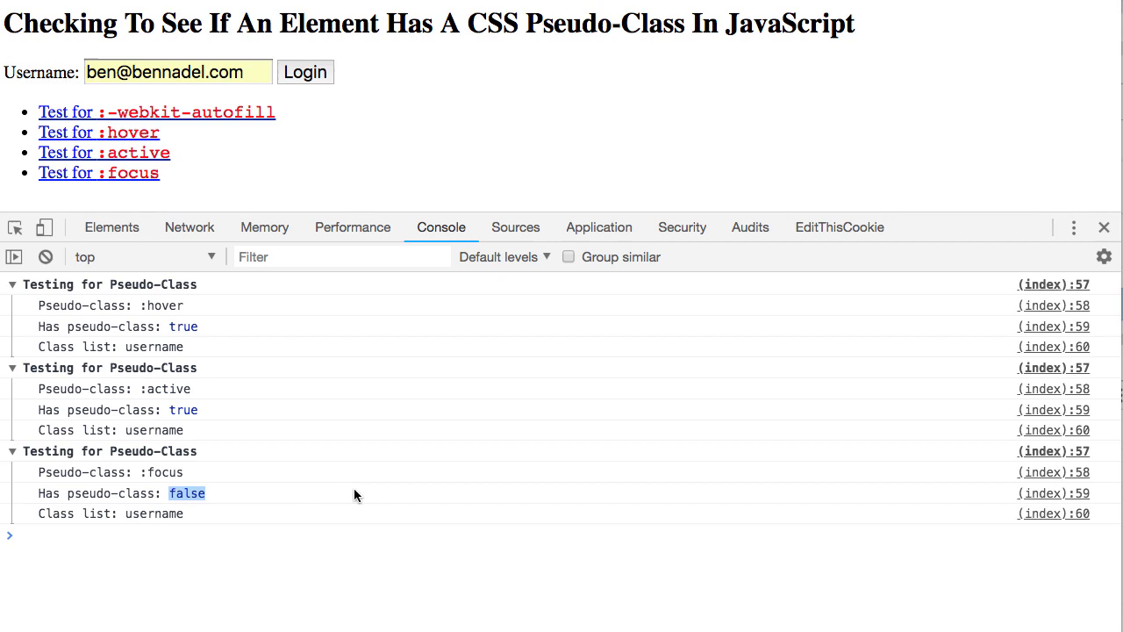
{"action": "mouse_move", "coordinate": [394, 516]}
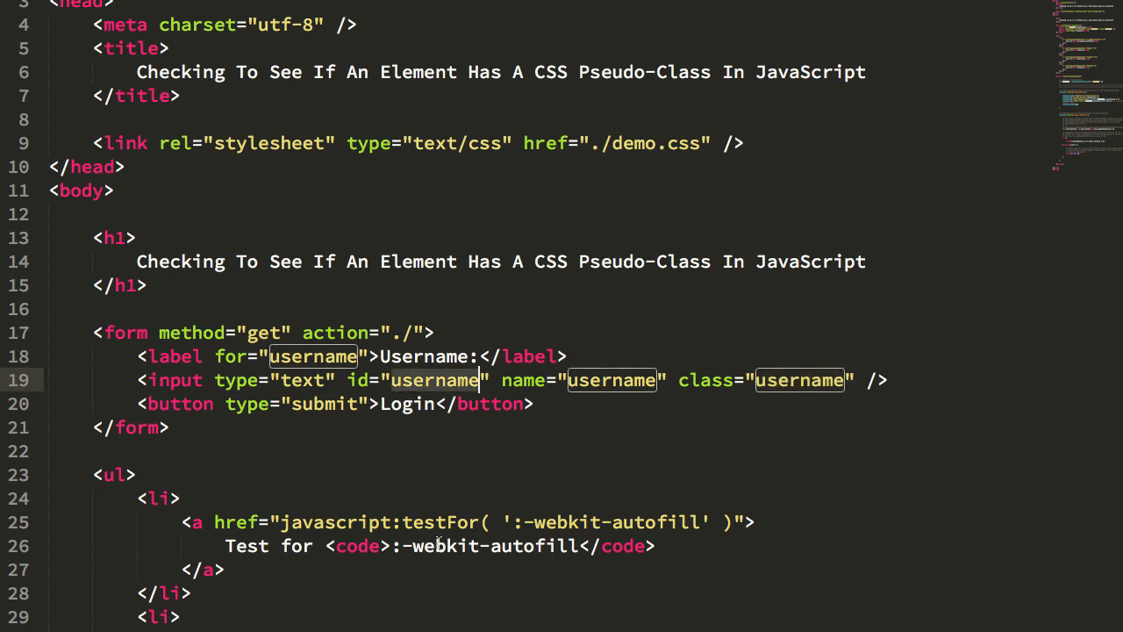
{"action": "scroll", "scroll_direction": "down", "scroll_amount": 3}
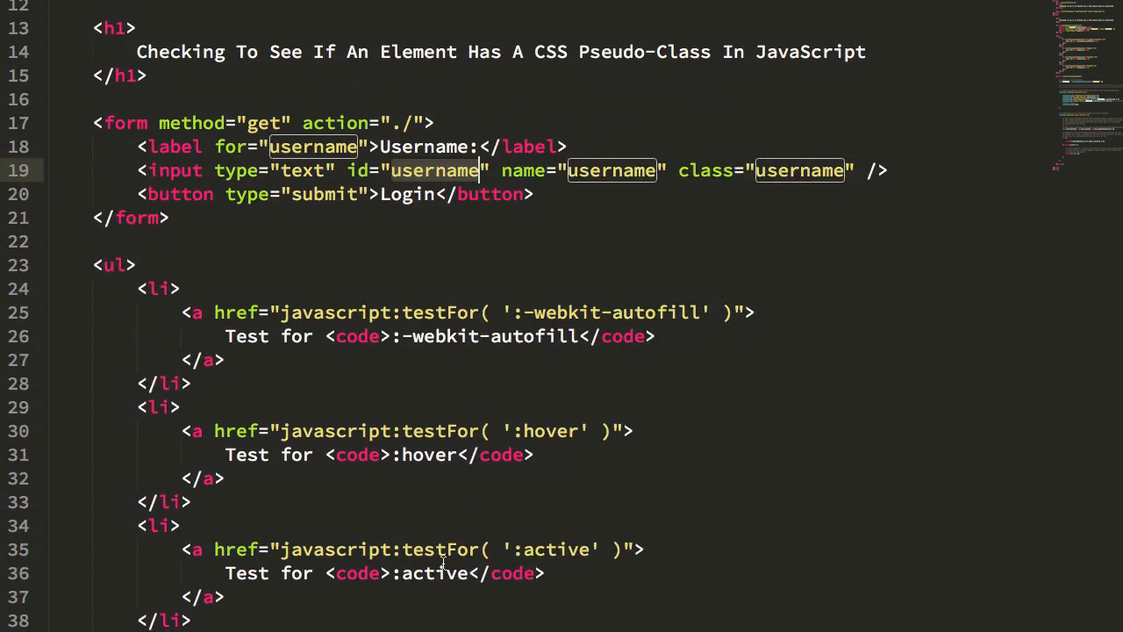
{"action": "scroll", "scroll_direction": "down", "scroll_amount": 3}
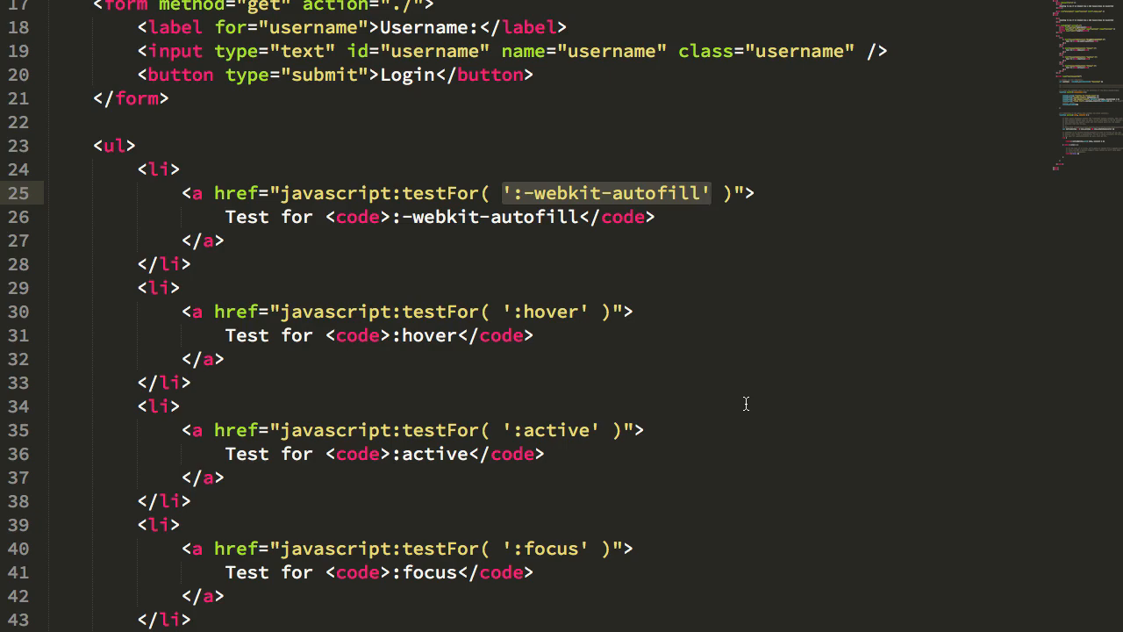
{"action": "scroll", "scroll_direction": "down", "scroll_amount": 3}
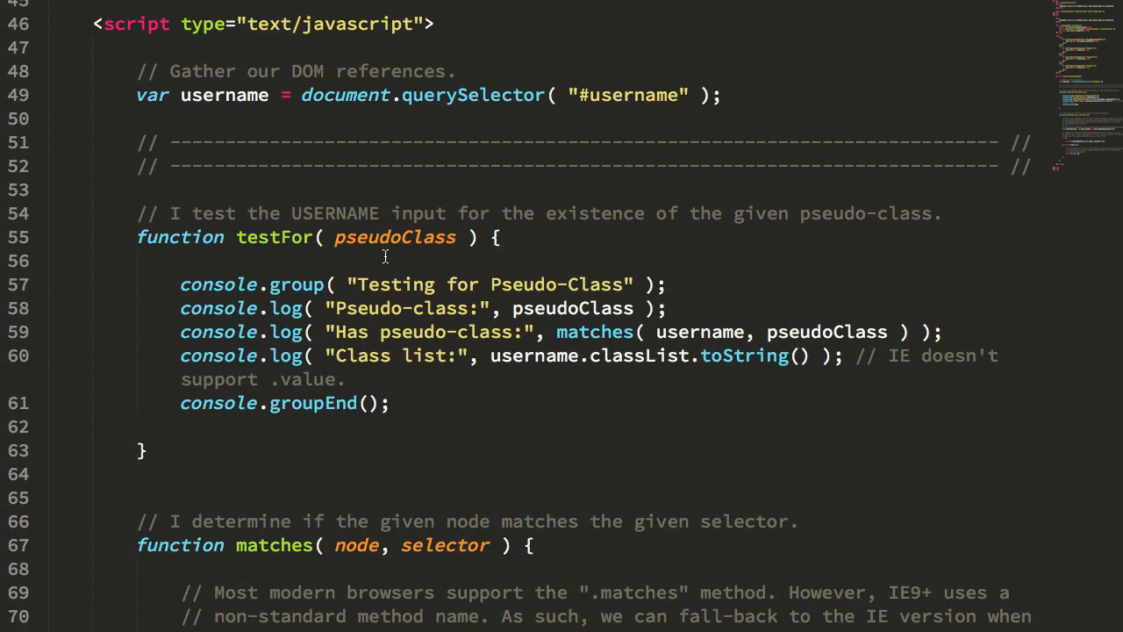
{"action": "double_click", "coordinate": [274, 237]}
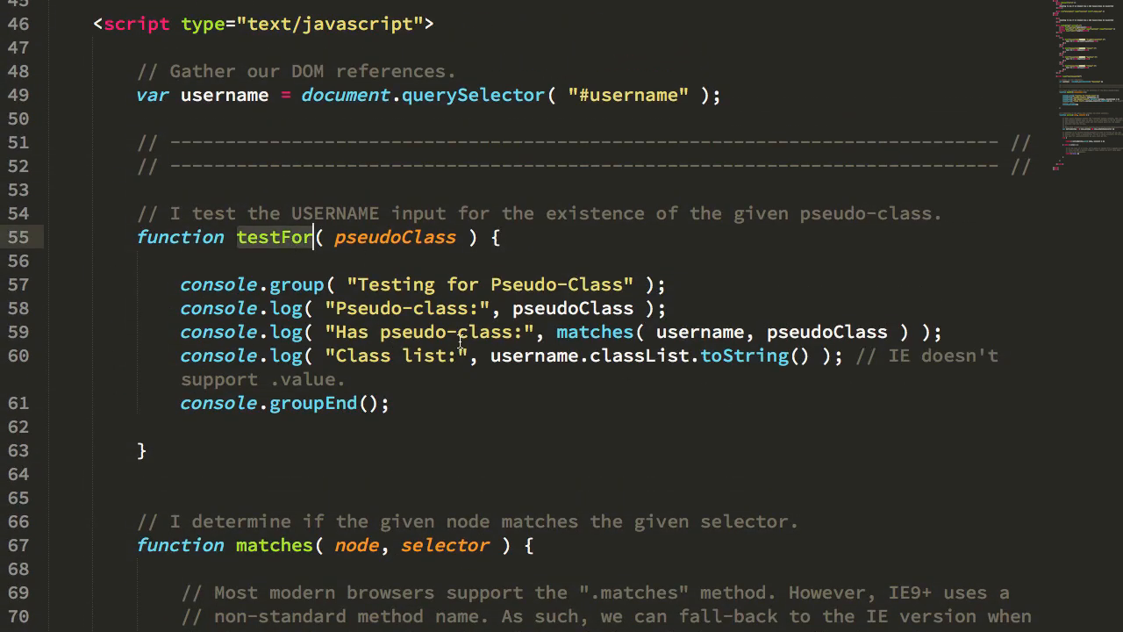
{"action": "double_click", "coordinate": [274, 543]}
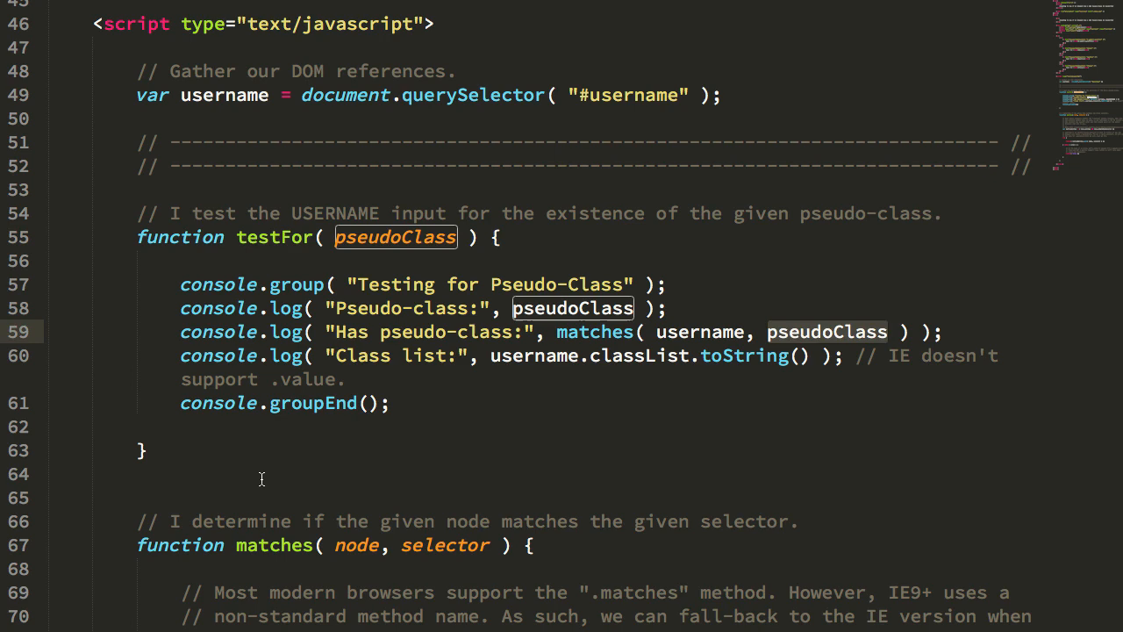
{"action": "scroll", "scroll_direction": "down", "scroll_amount": 3}
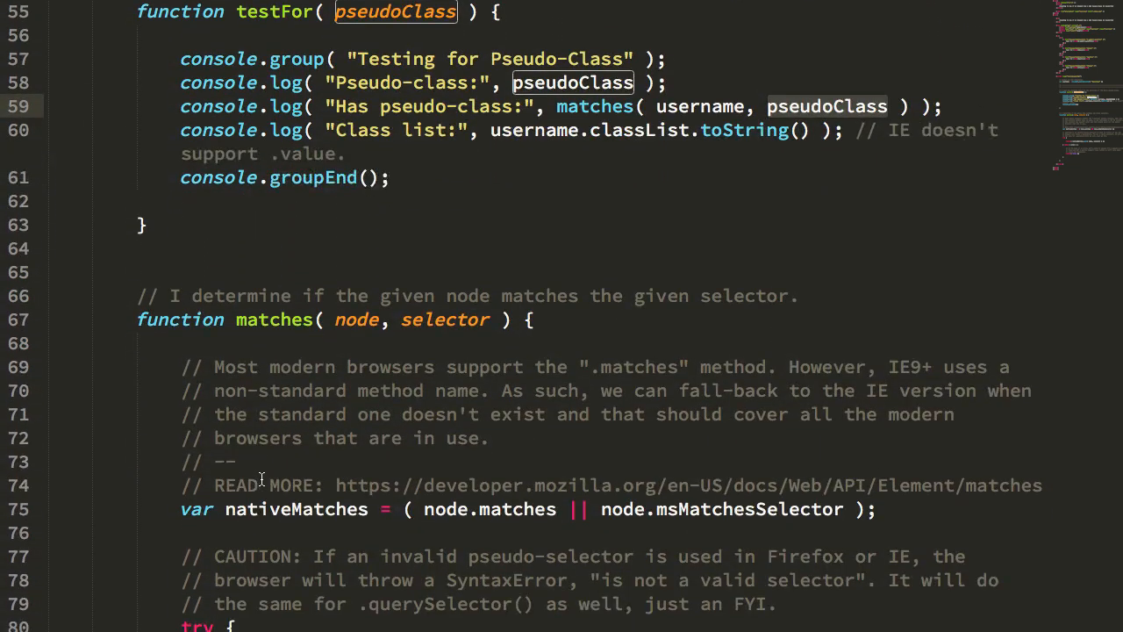
{"action": "scroll", "scroll_direction": "down", "scroll_amount": 3}
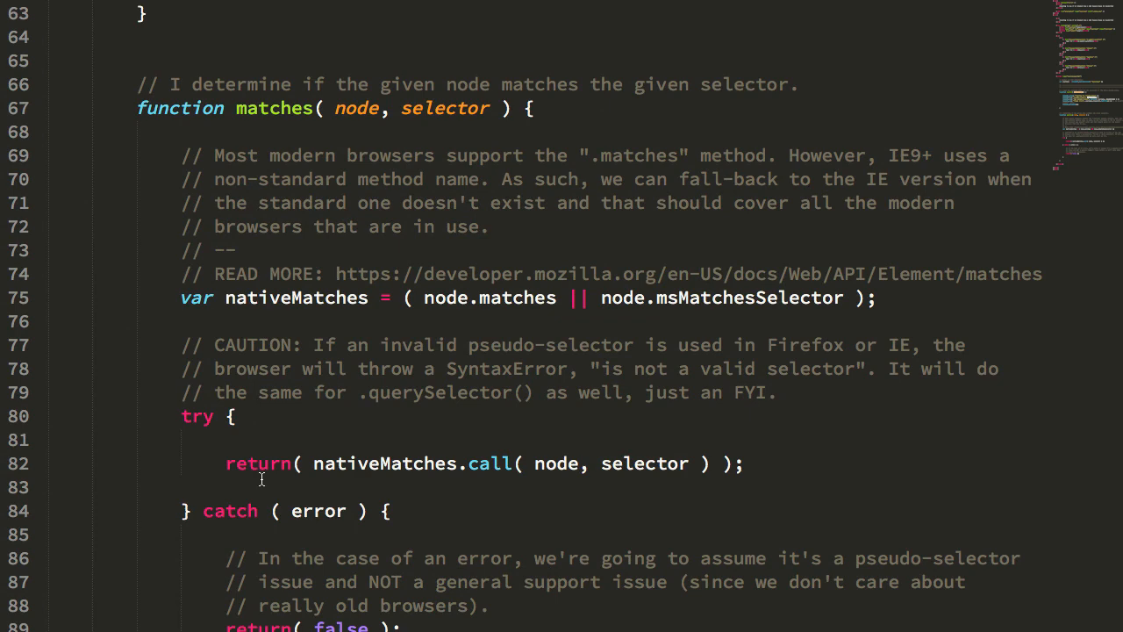
{"action": "mouse_move", "coordinate": [494, 299]}
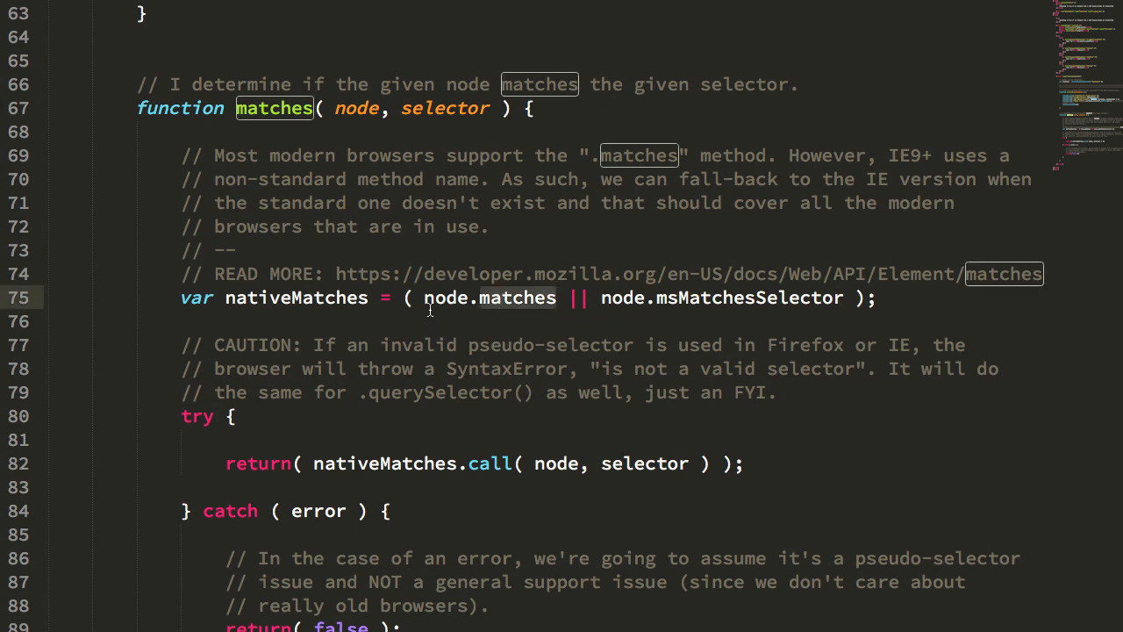
{"action": "double_click", "coordinate": [446, 298]}
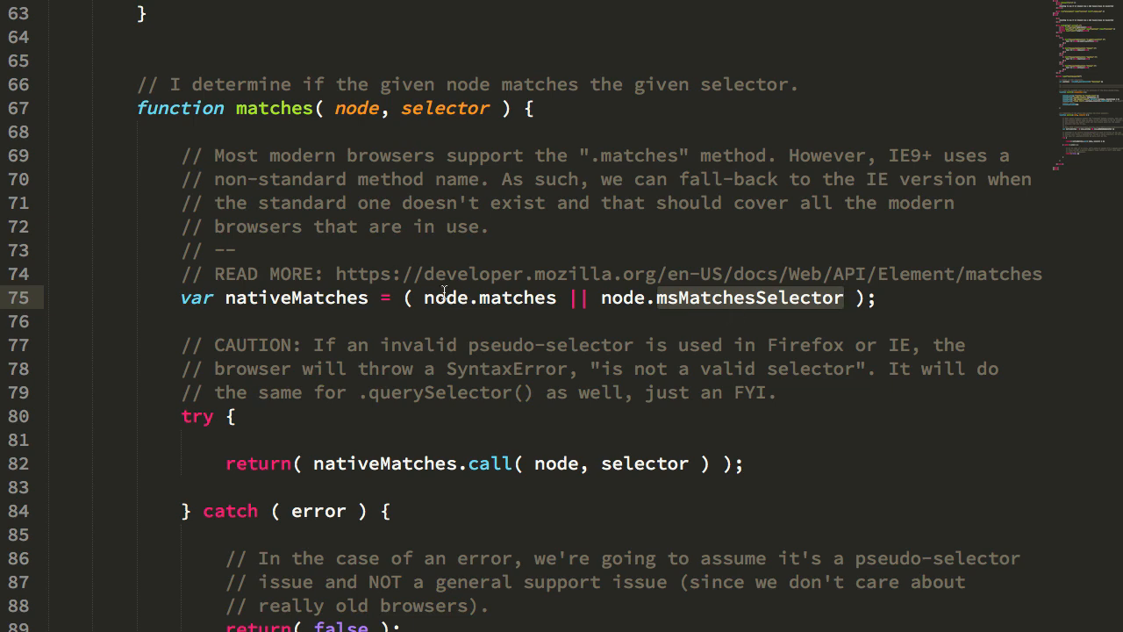
{"action": "mouse_move", "coordinate": [596, 218]}
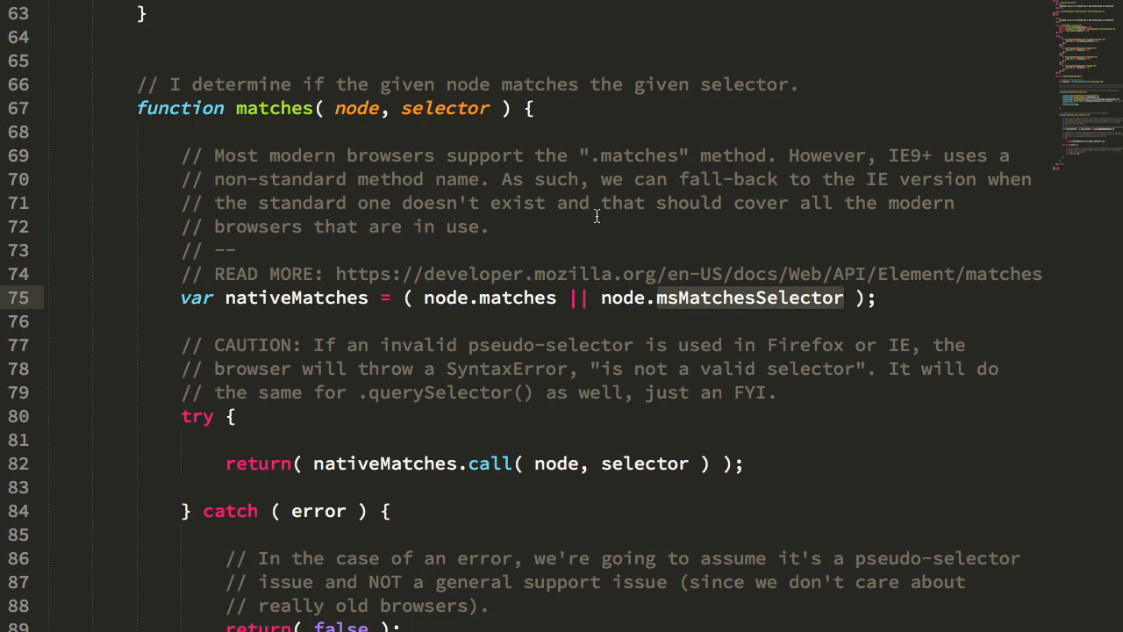
{"action": "mouse_move", "coordinate": [740, 298]}
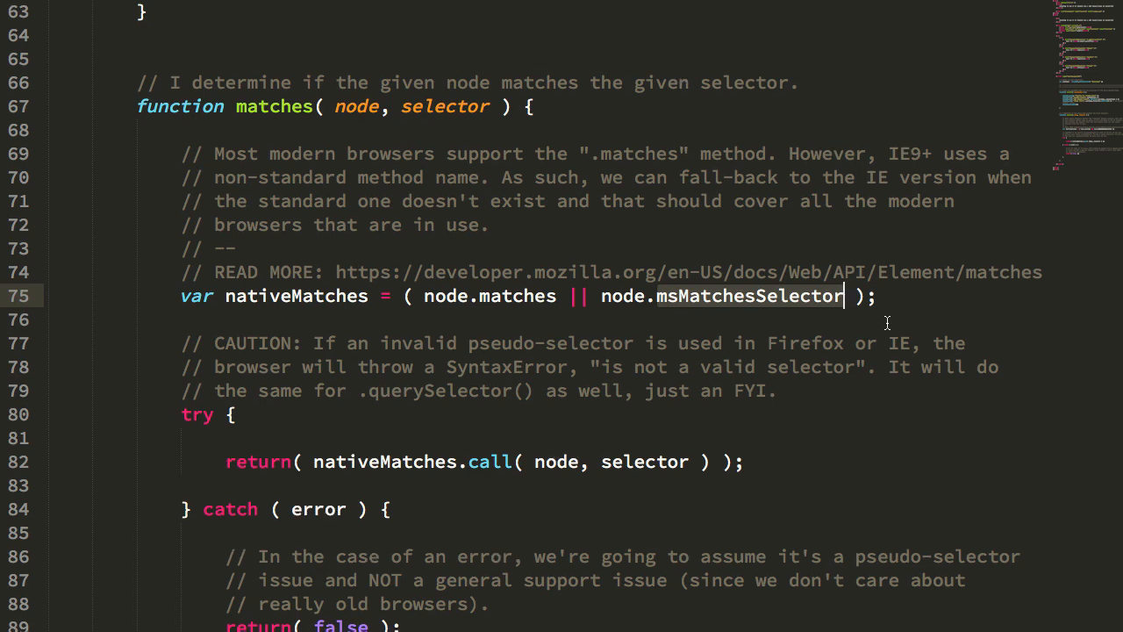
{"action": "scroll", "scroll_direction": "down", "scroll_amount": 3}
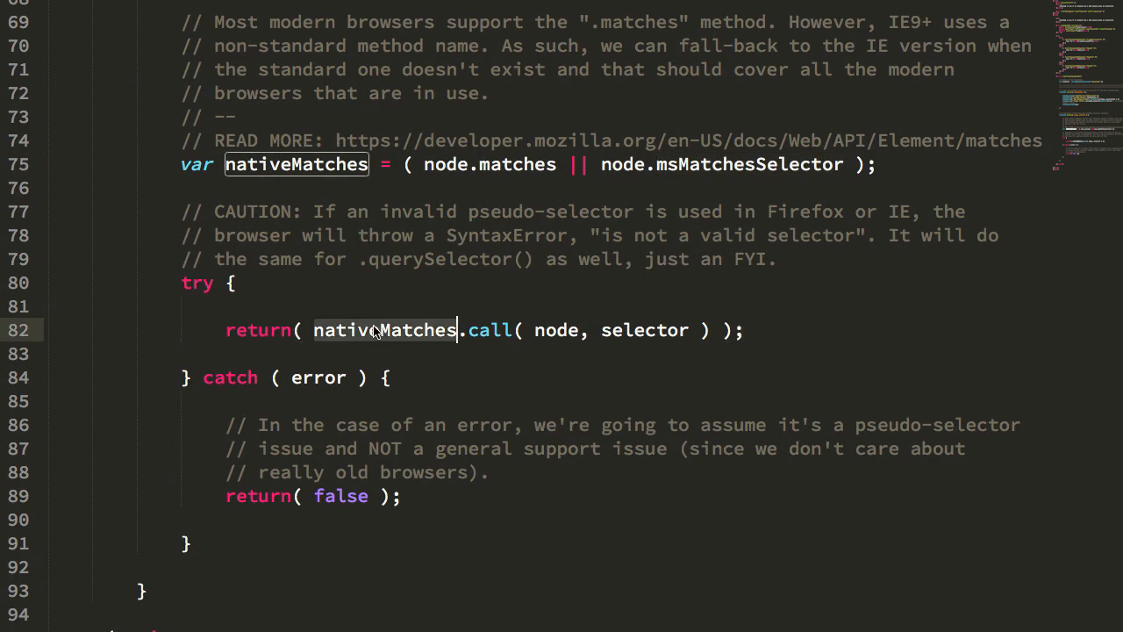
{"action": "mouse_move", "coordinate": [430, 329]}
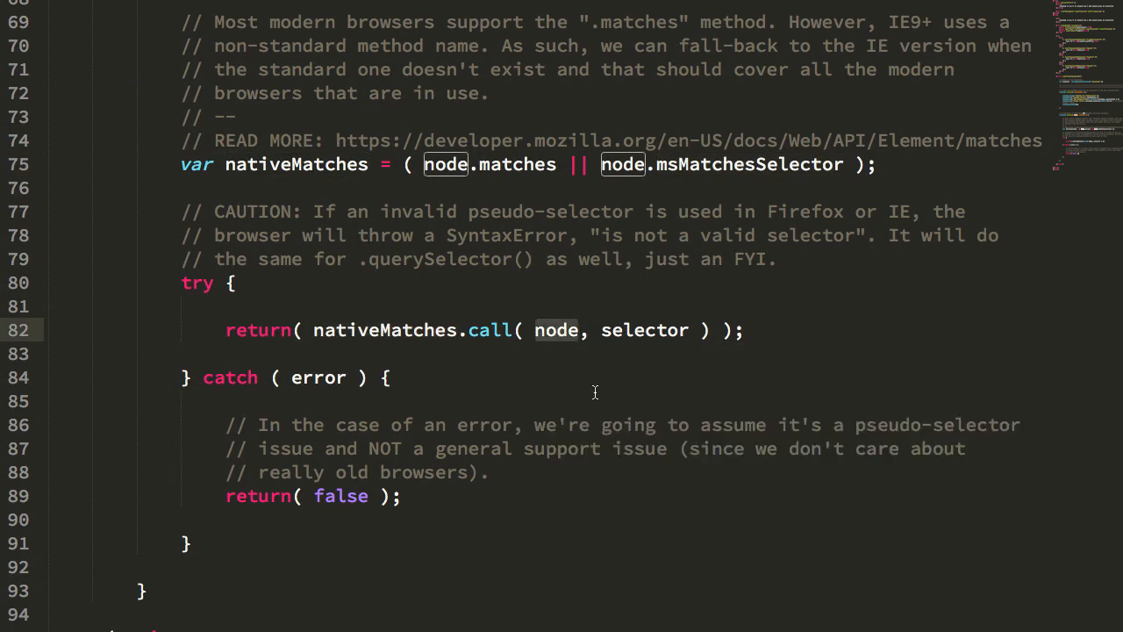
{"action": "double_click", "coordinate": [644, 330]}
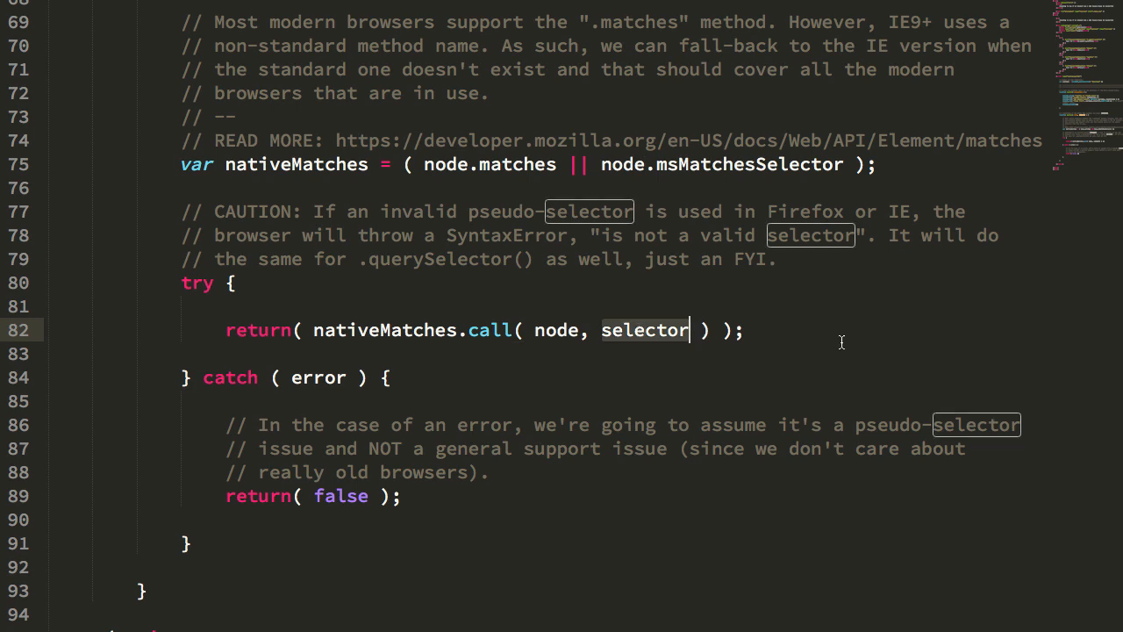
{"action": "mouse_move", "coordinate": [186, 342]}
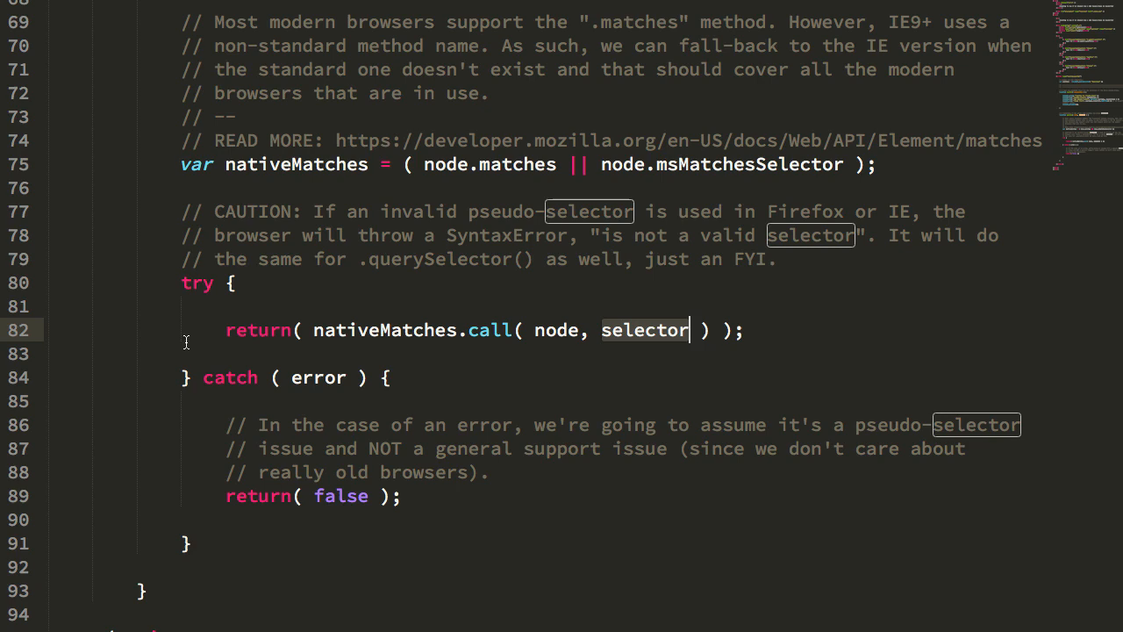
{"action": "mouse_move", "coordinate": [460, 340]}
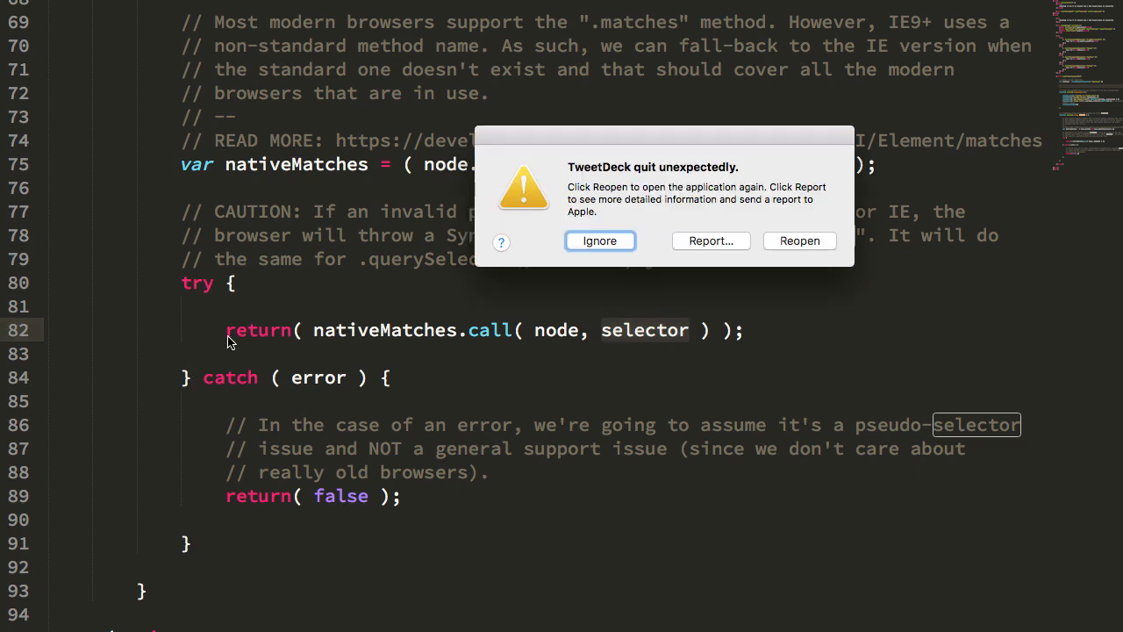
{"action": "left_click", "coordinate": [600, 240]}
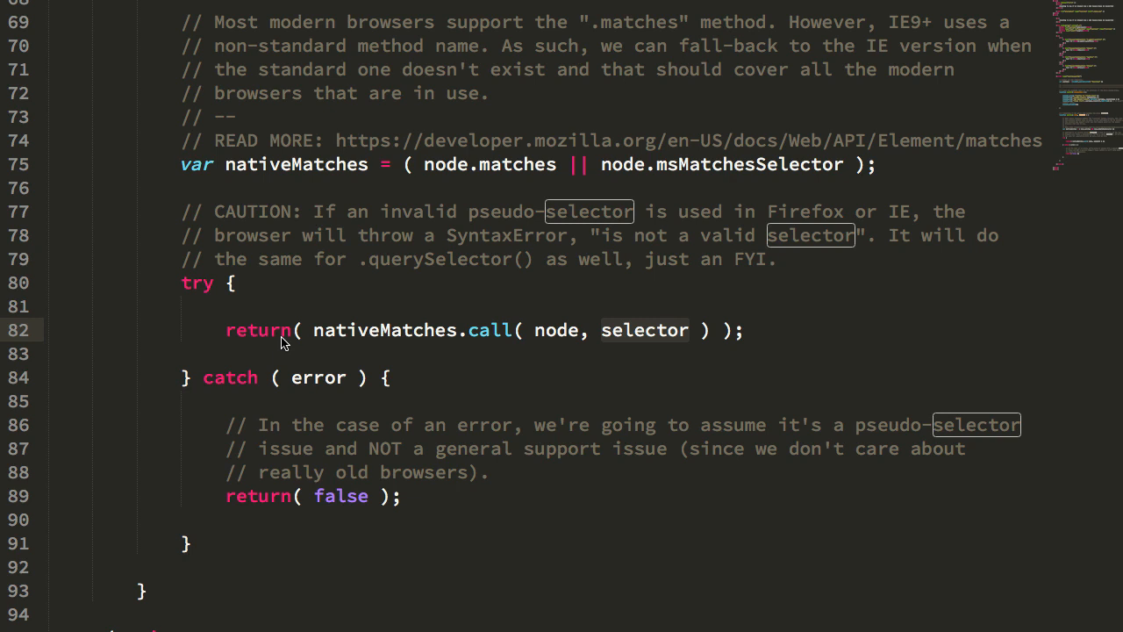
{"action": "mouse_move", "coordinate": [270, 387]}
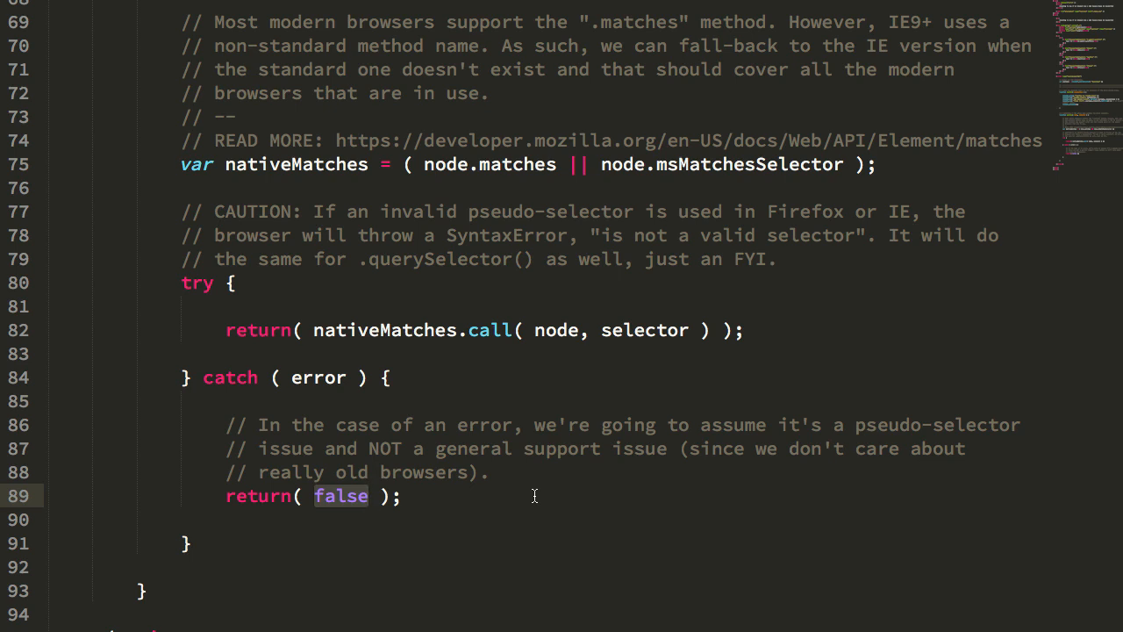
{"action": "scroll", "scroll_direction": "up", "scroll_amount": 3}
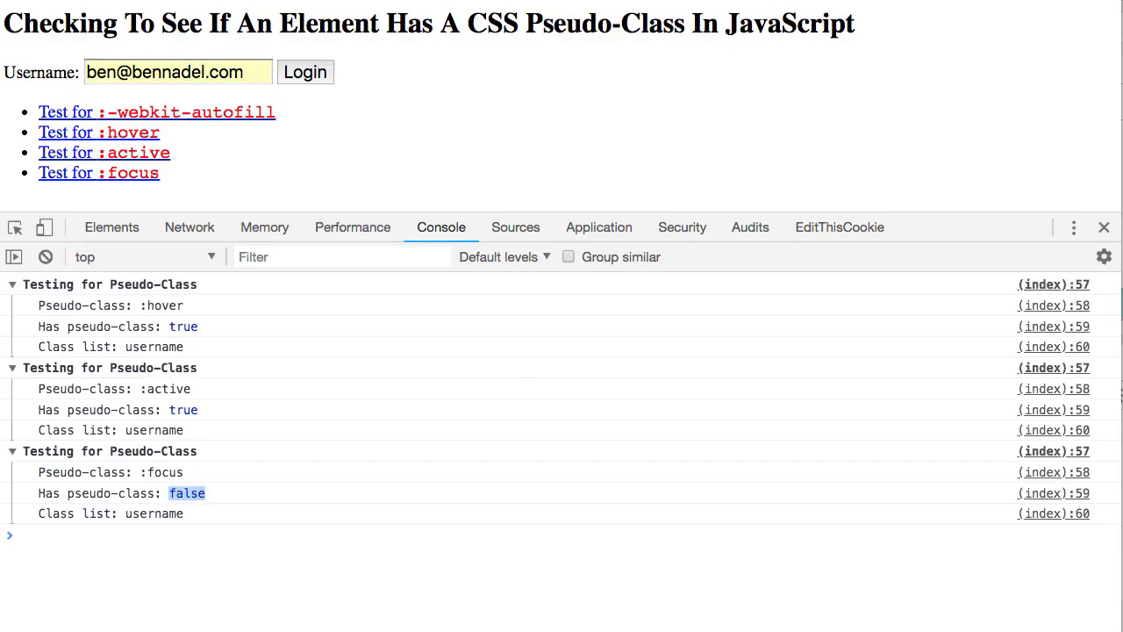
- Re-inspect the input, then evaluate $0.matches("input.username") in the Console to get true
{"action": "left_click", "coordinate": [112, 228]}
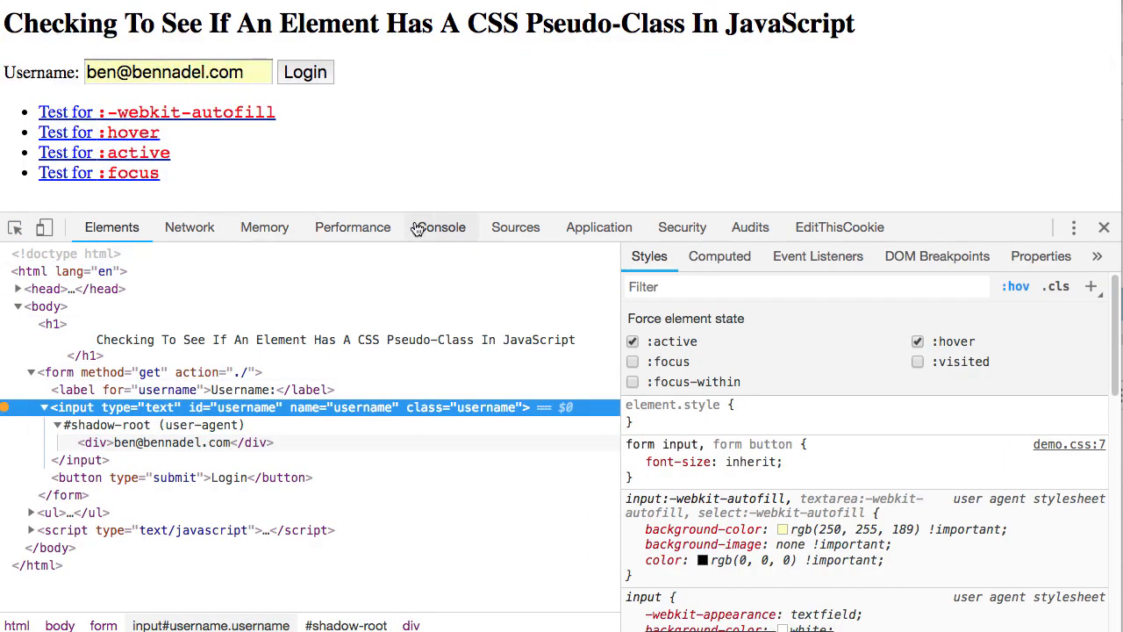
{"action": "left_click", "coordinate": [441, 228]}
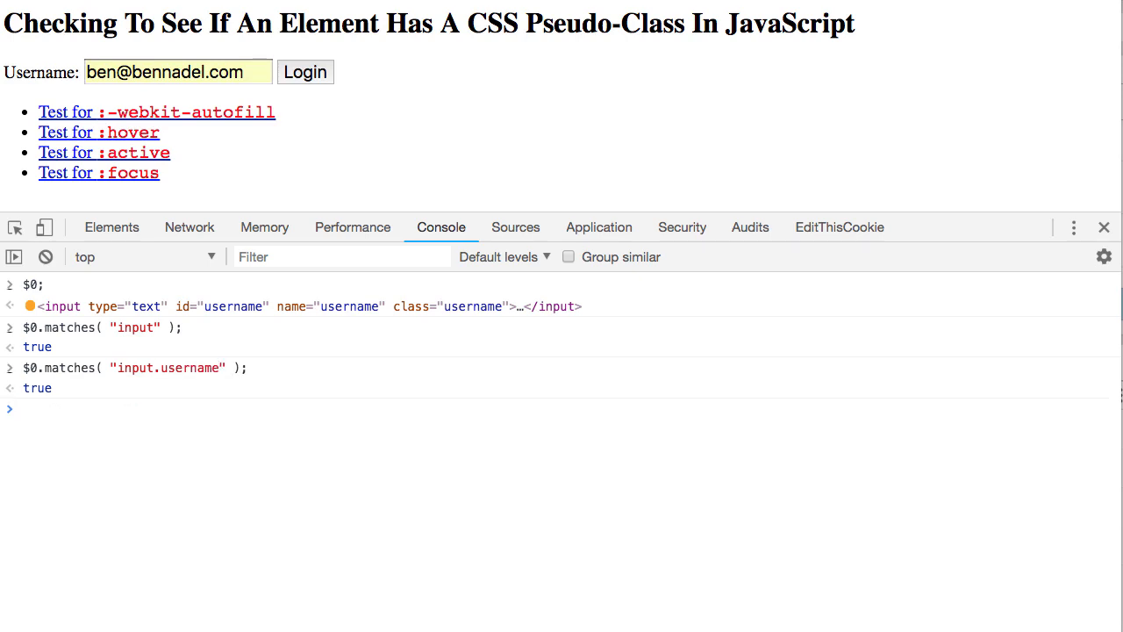
{"action": "type", "text": "$0.matches( \"input.username\" );"}
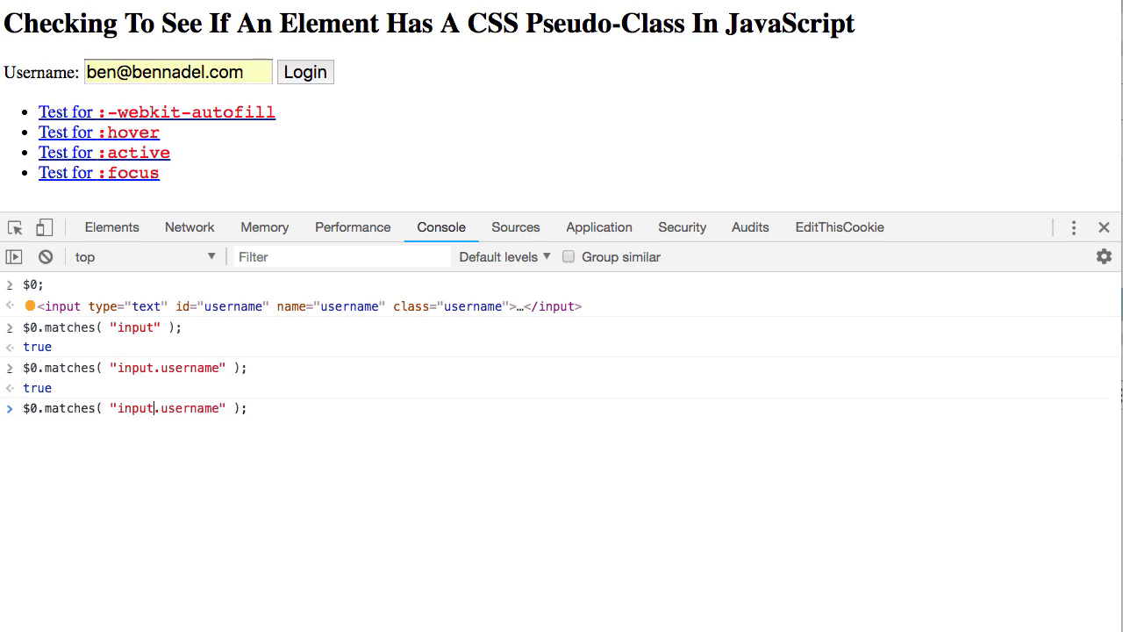